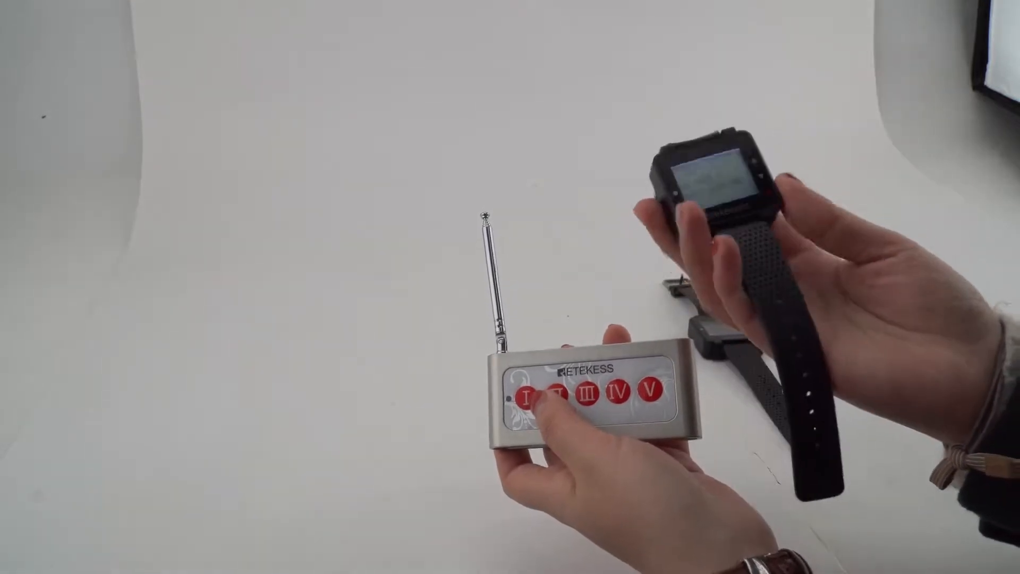
- Send a call from the Retekess transmitter so the watch receiver displays the number
click(527, 396)
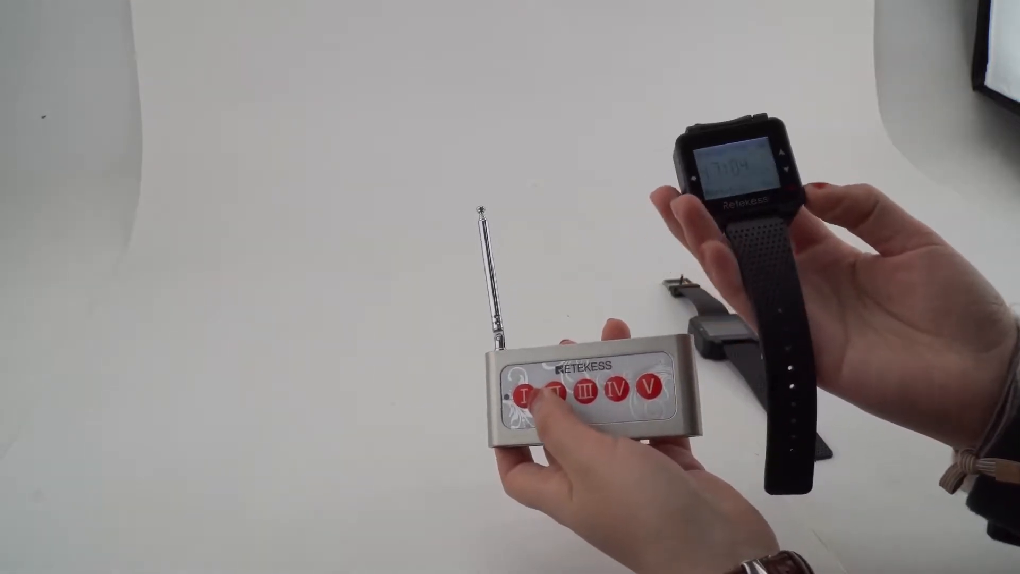